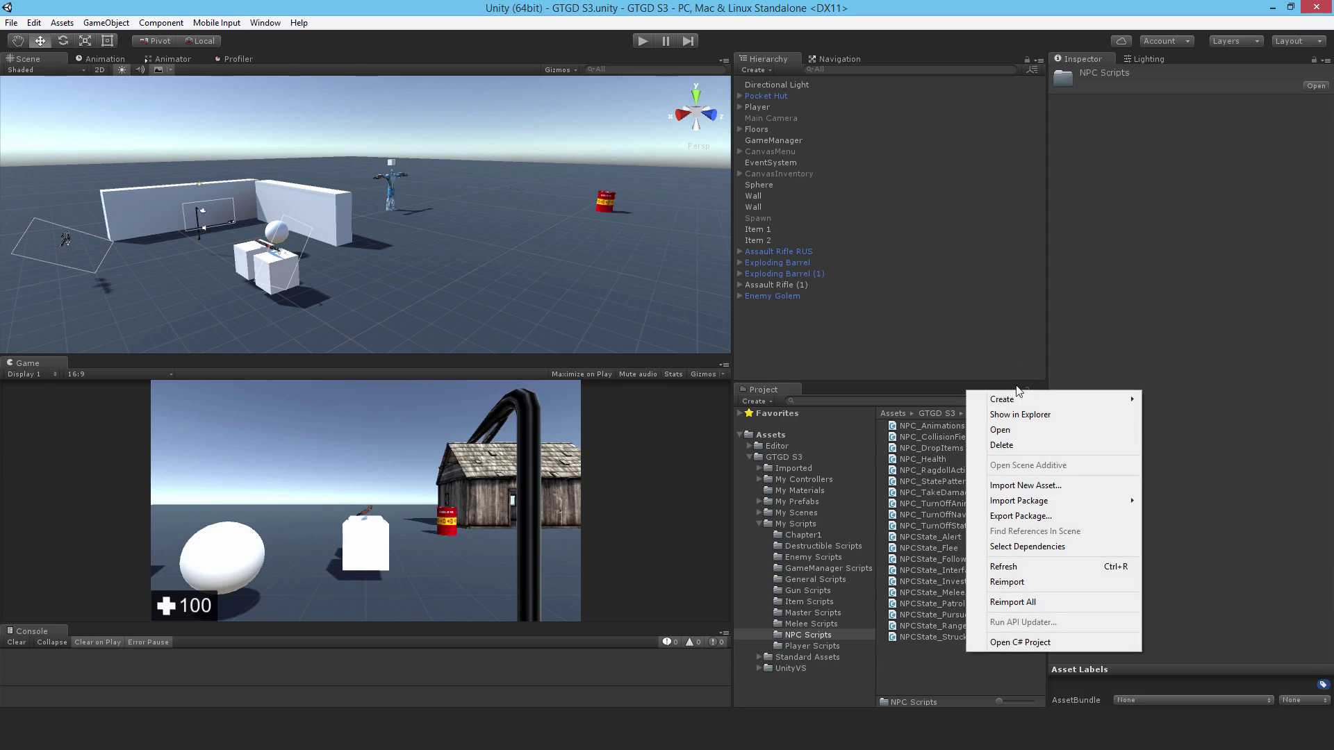
Step: Create a new C# script named NPC_HeadLook in the NPC Scripts folder
left_click(1000, 399)
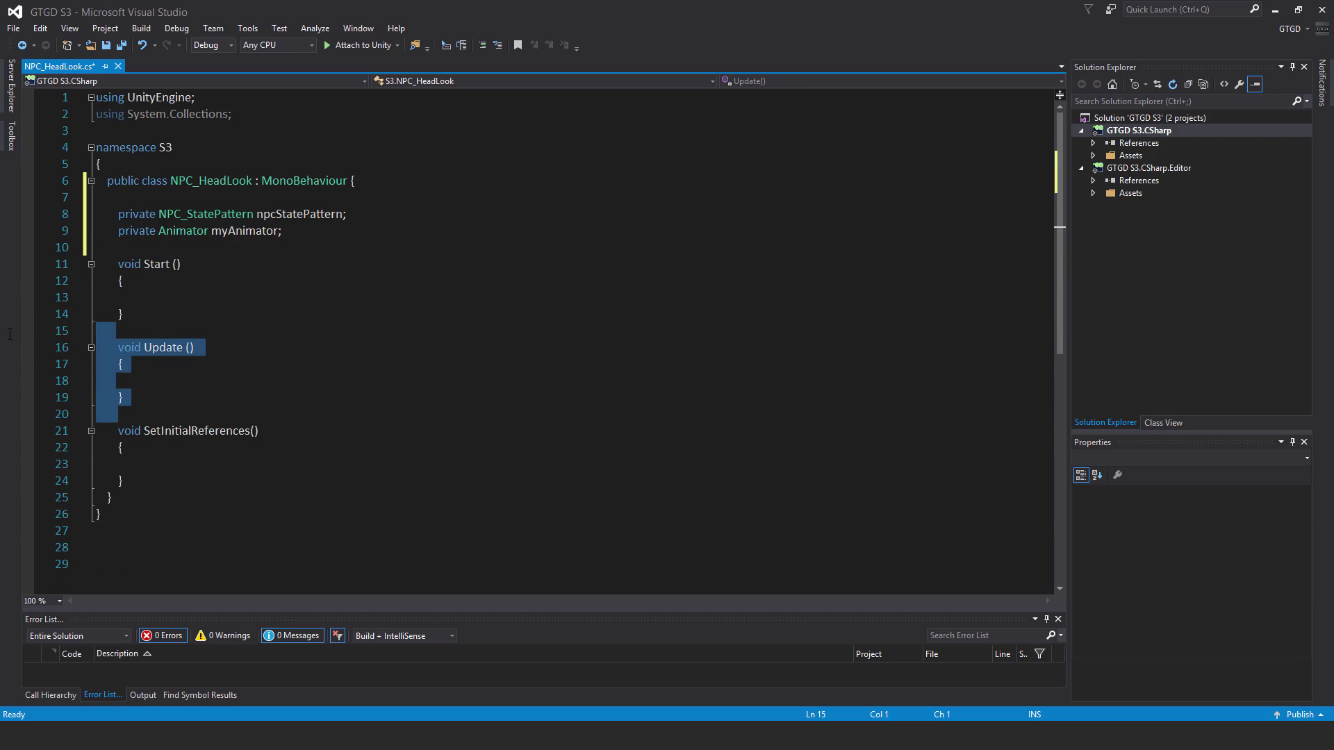
Step: Remove Update, cache components in SetInitialReferences from Start, and add OnAnimatorIK aiming at pursueTarget
key("Delete")
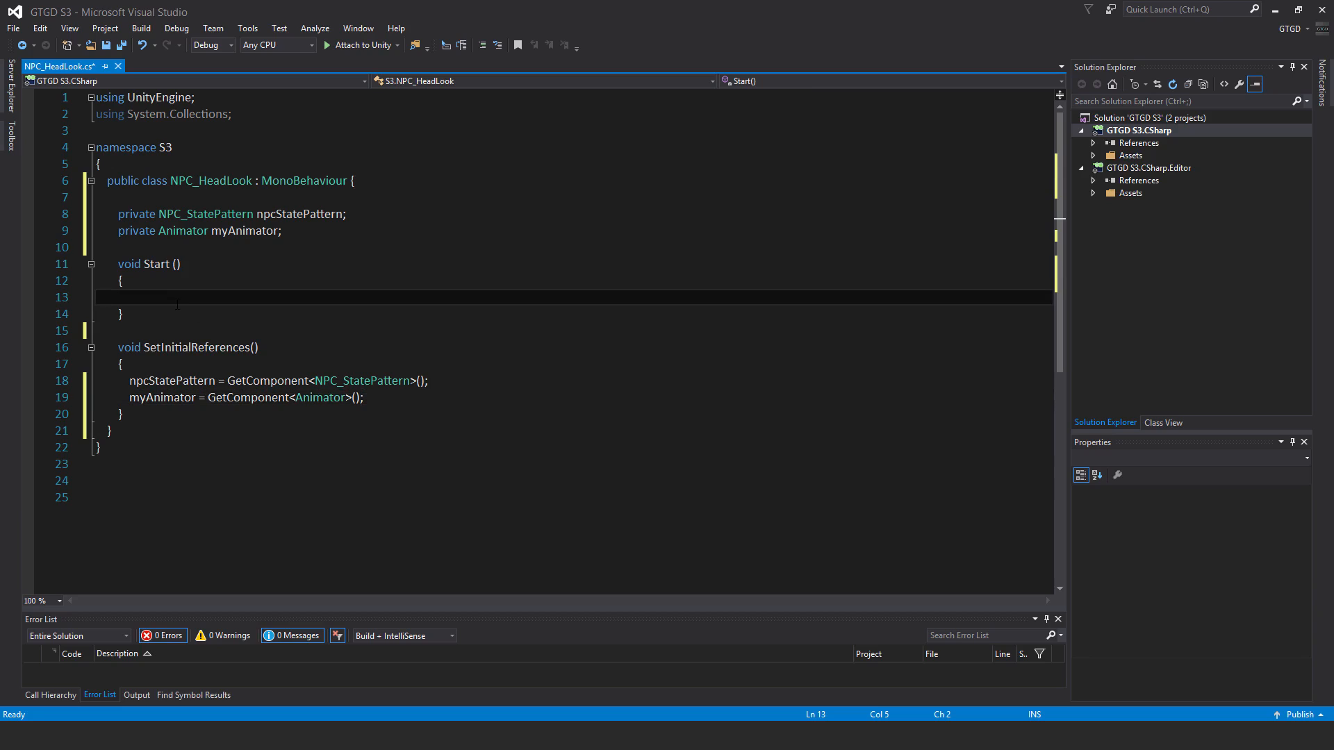
type("seti")
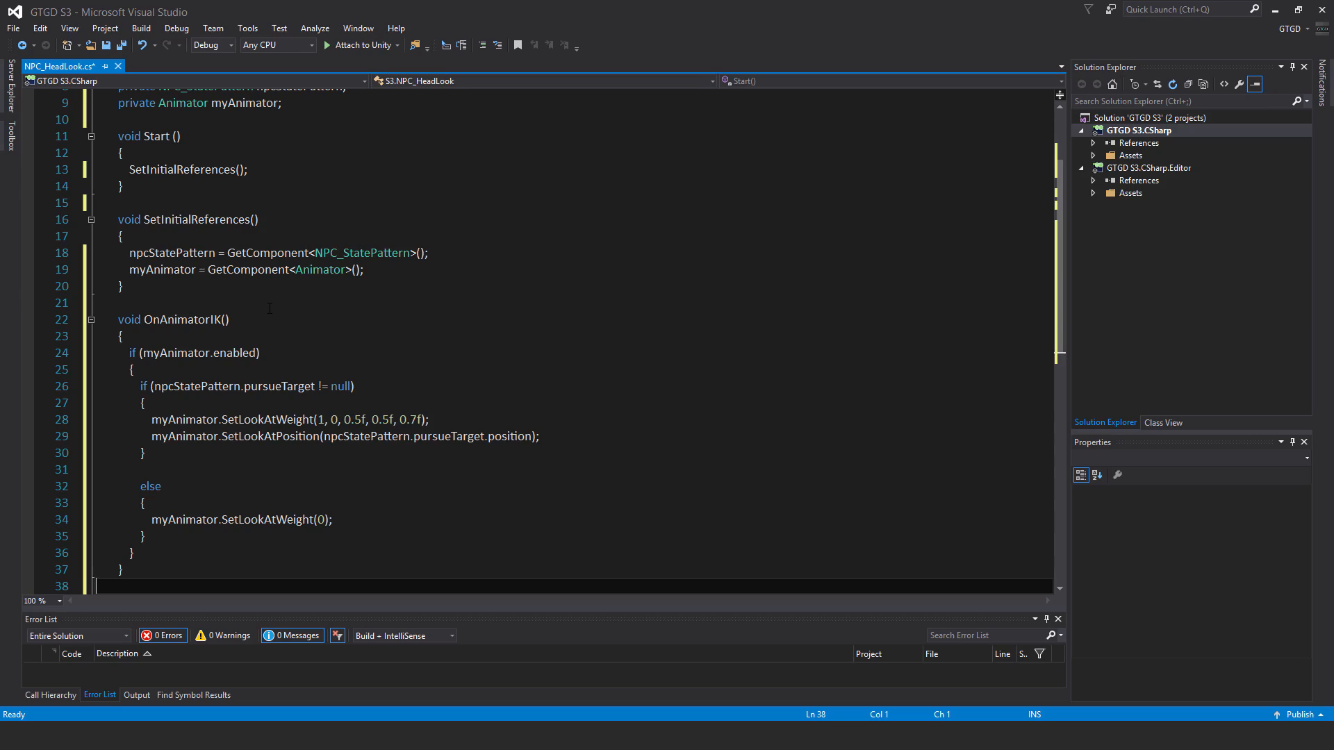
scroll("down", 3)
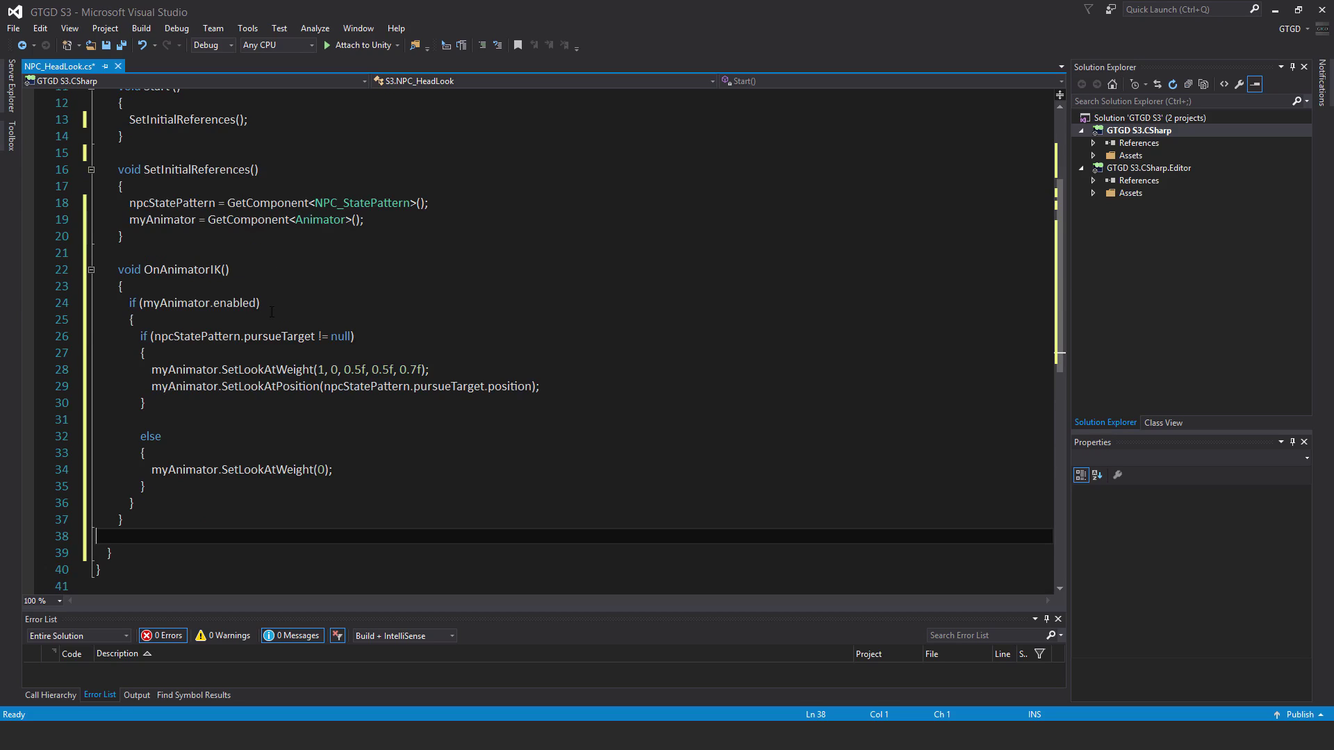
mouse_move(399, 316)
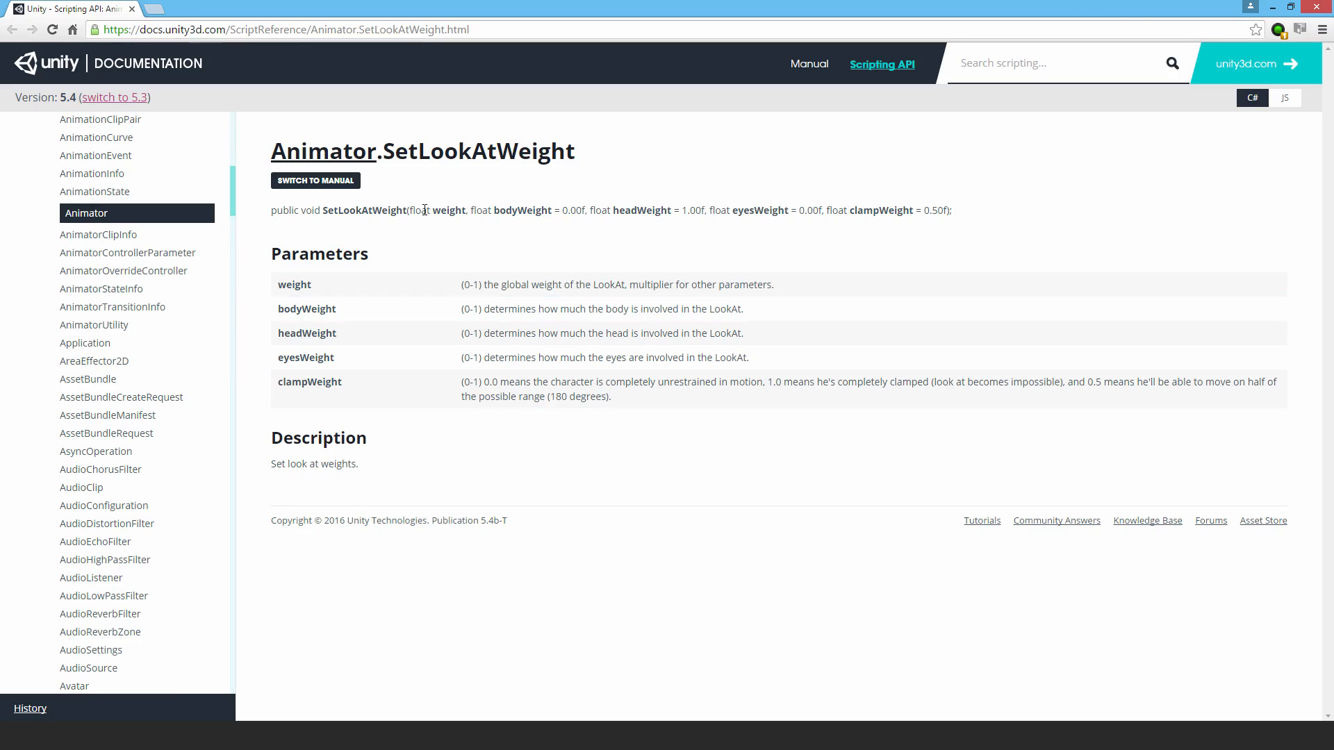
mouse_move(459, 192)
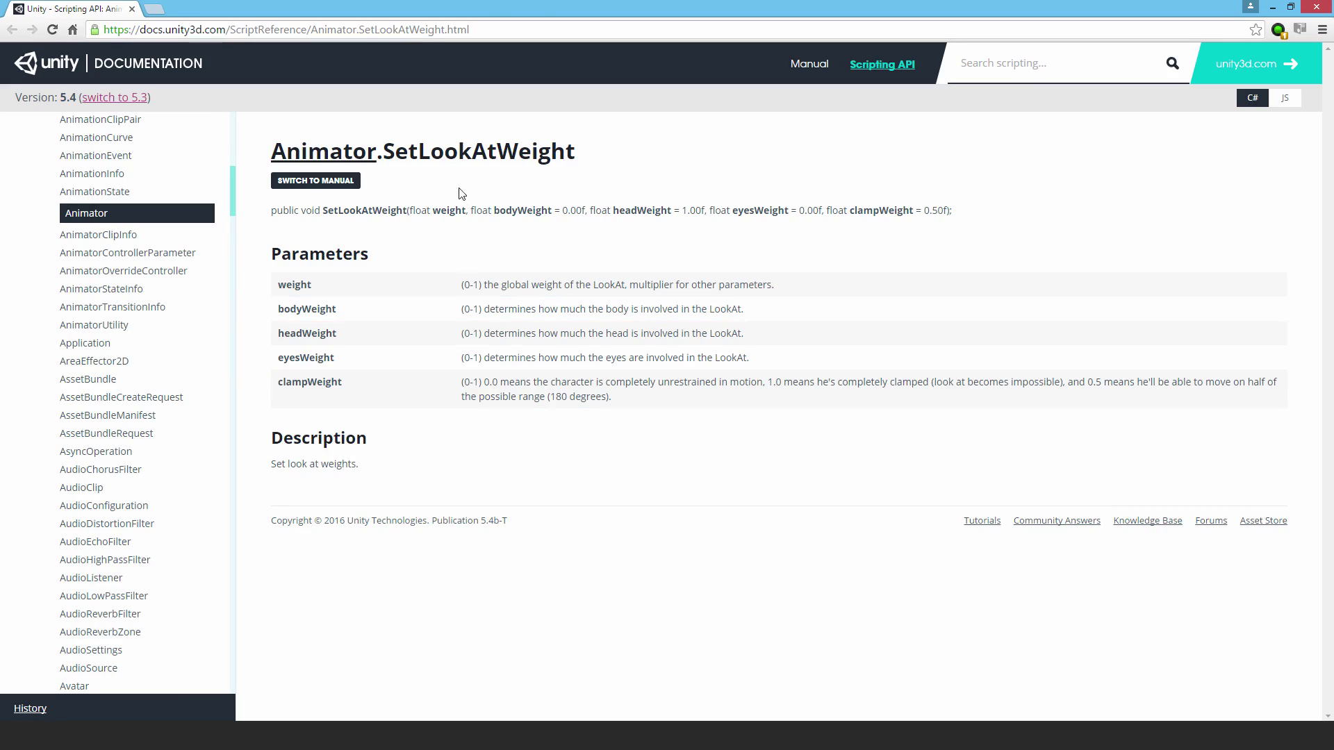
mouse_move(359, 278)
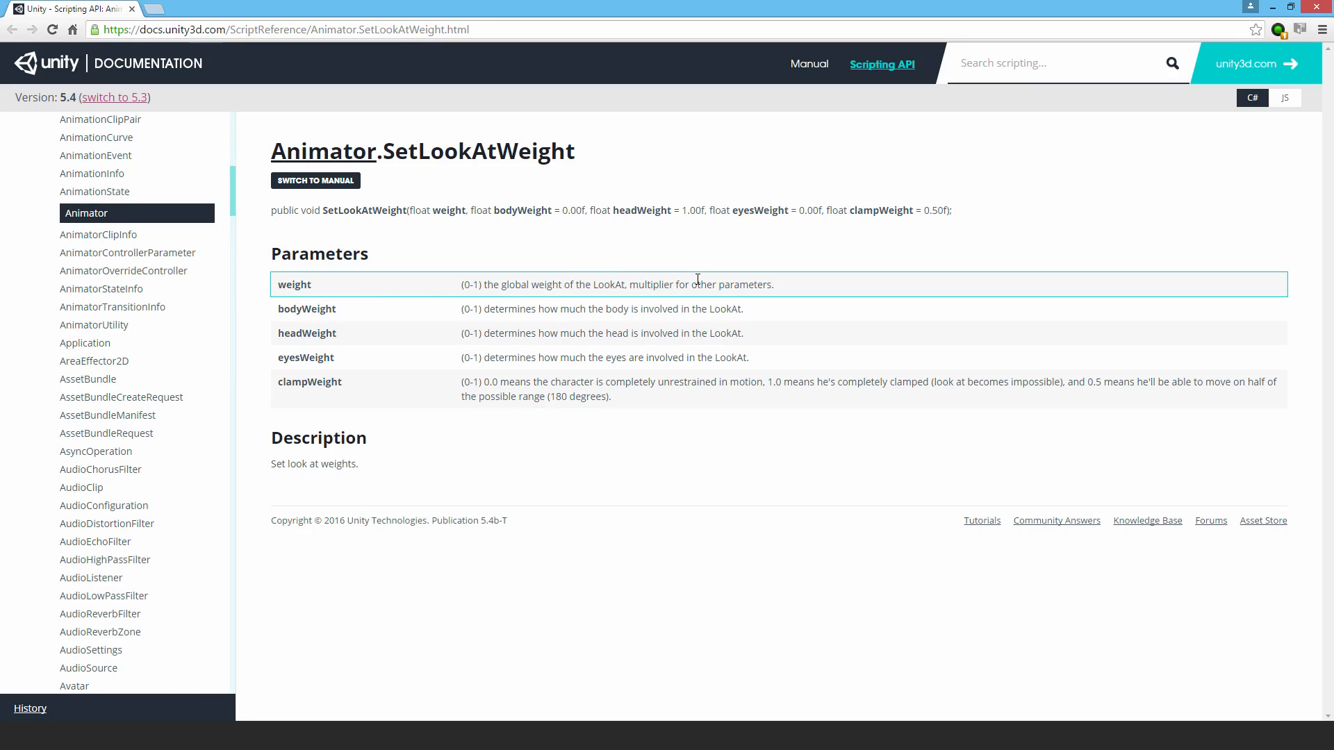
mouse_move(378, 311)
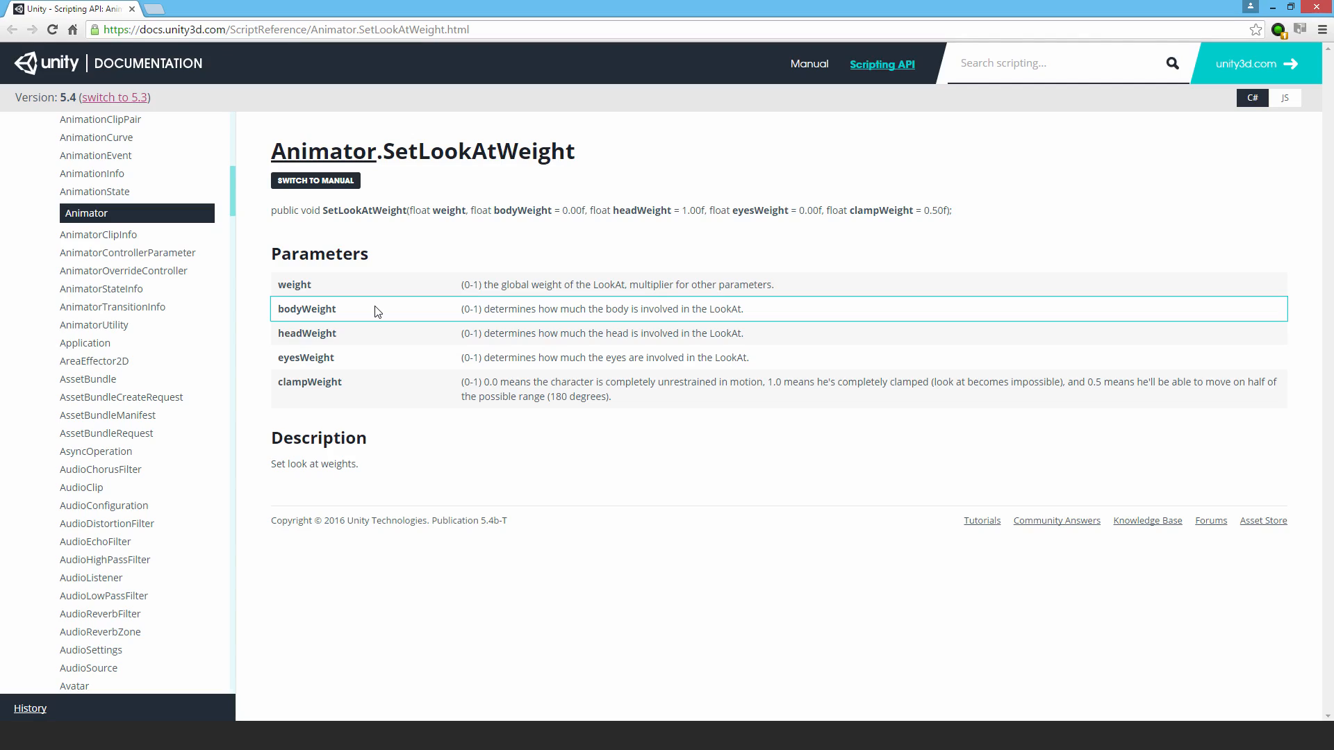
mouse_move(382, 346)
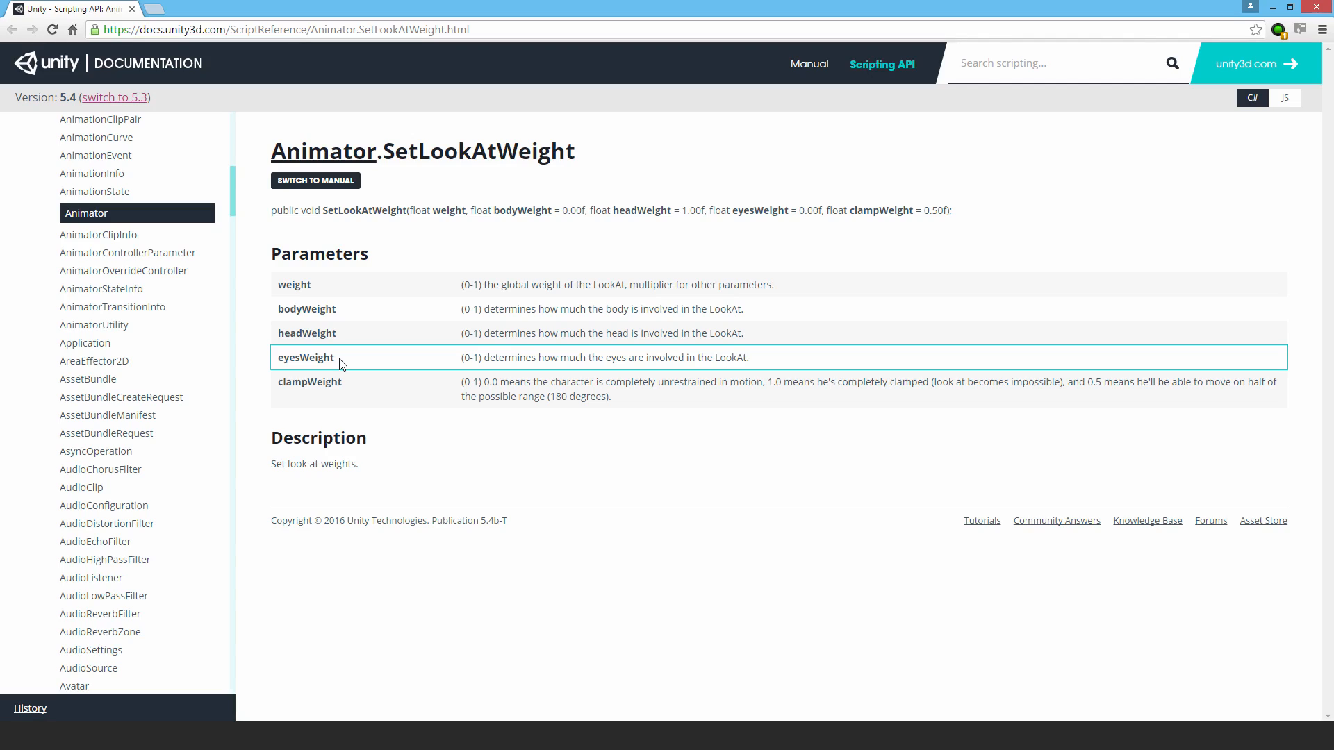
mouse_move(427, 384)
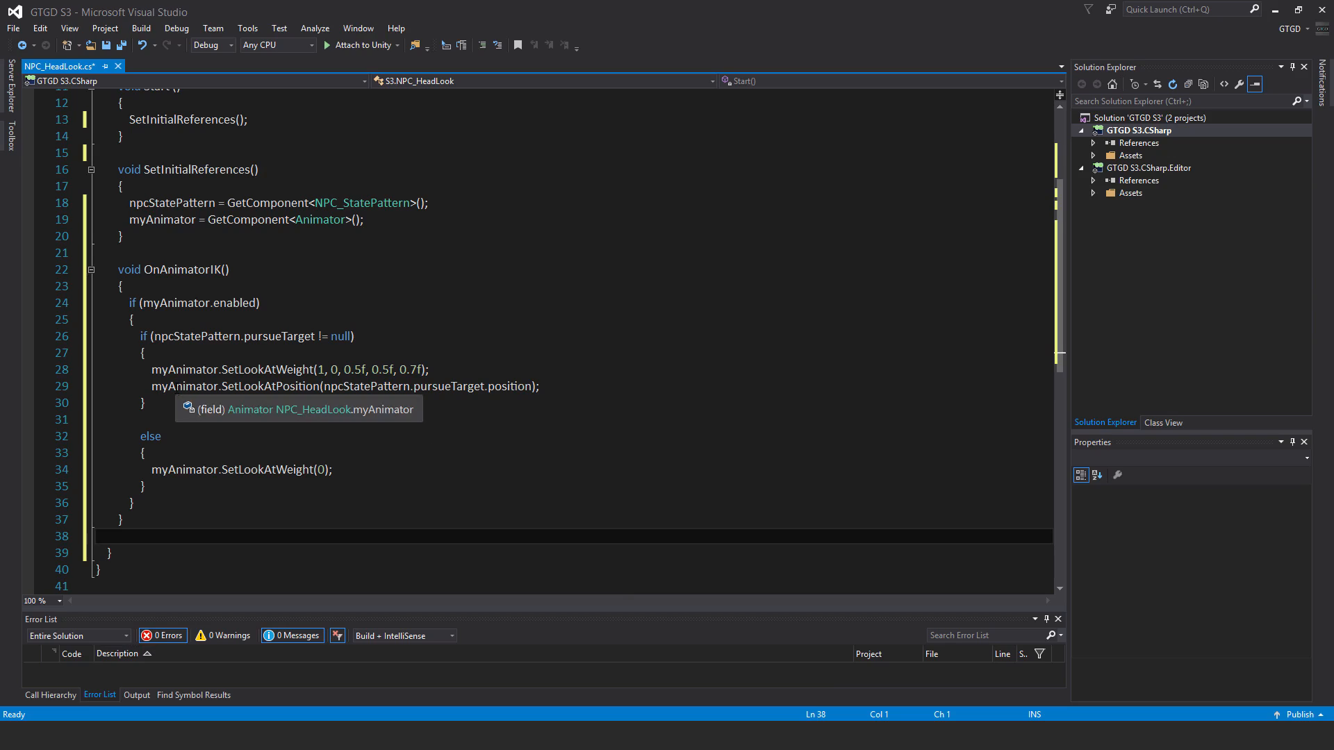
mouse_move(344, 396)
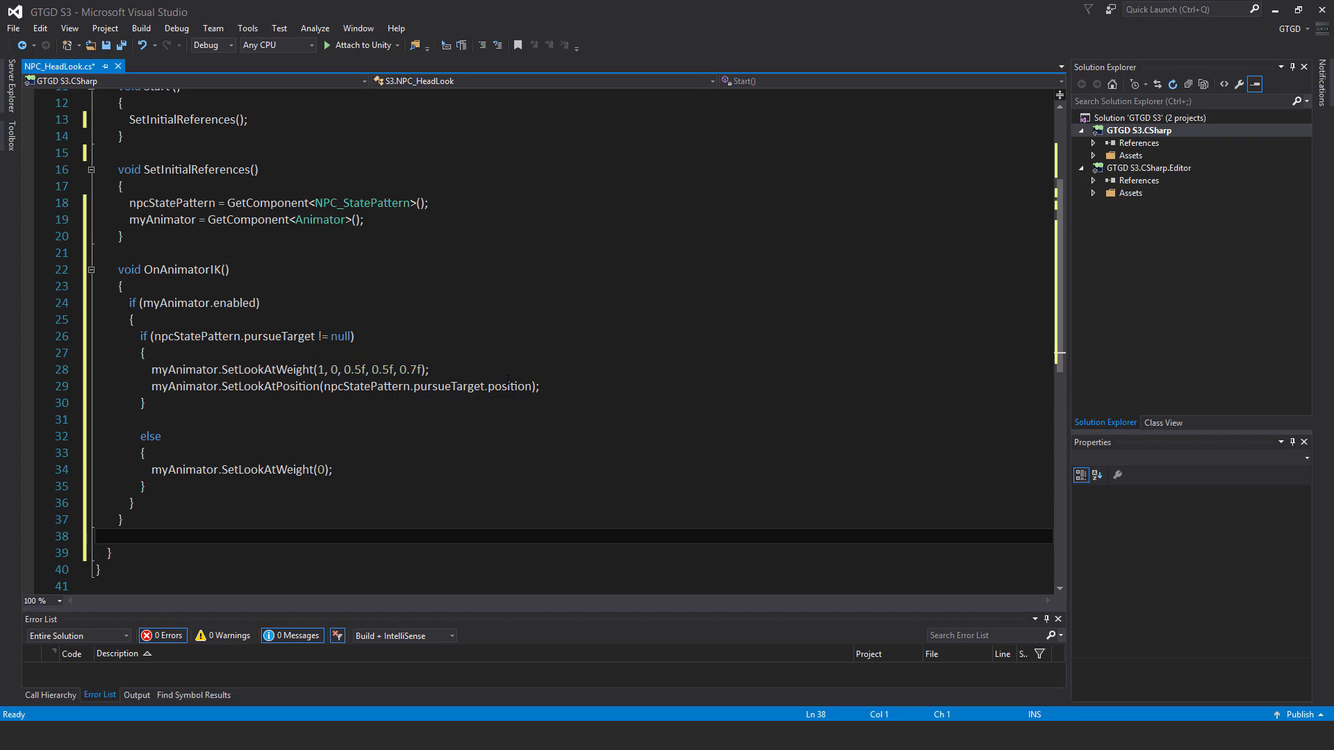
mouse_move(233, 457)
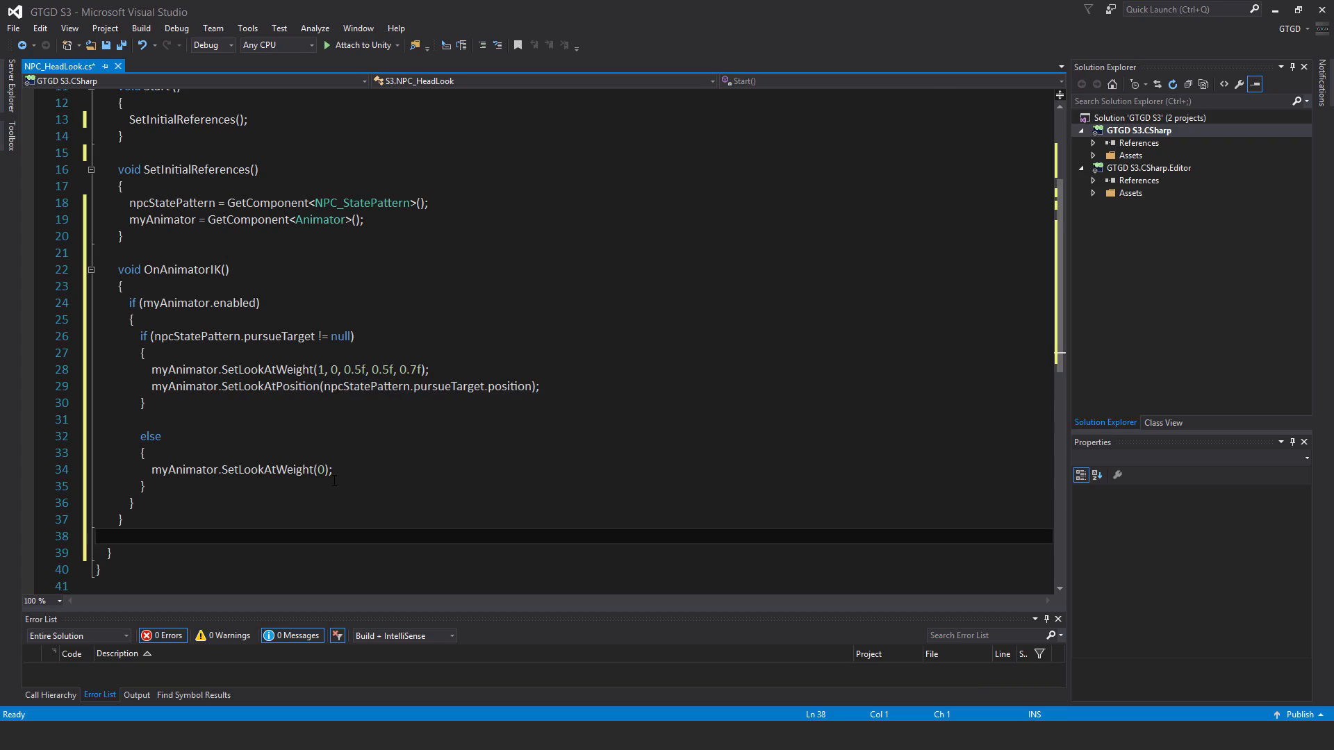
Step: Save the finished NPC_HeadLook script with Ctrl+S
key("ctrl+s")
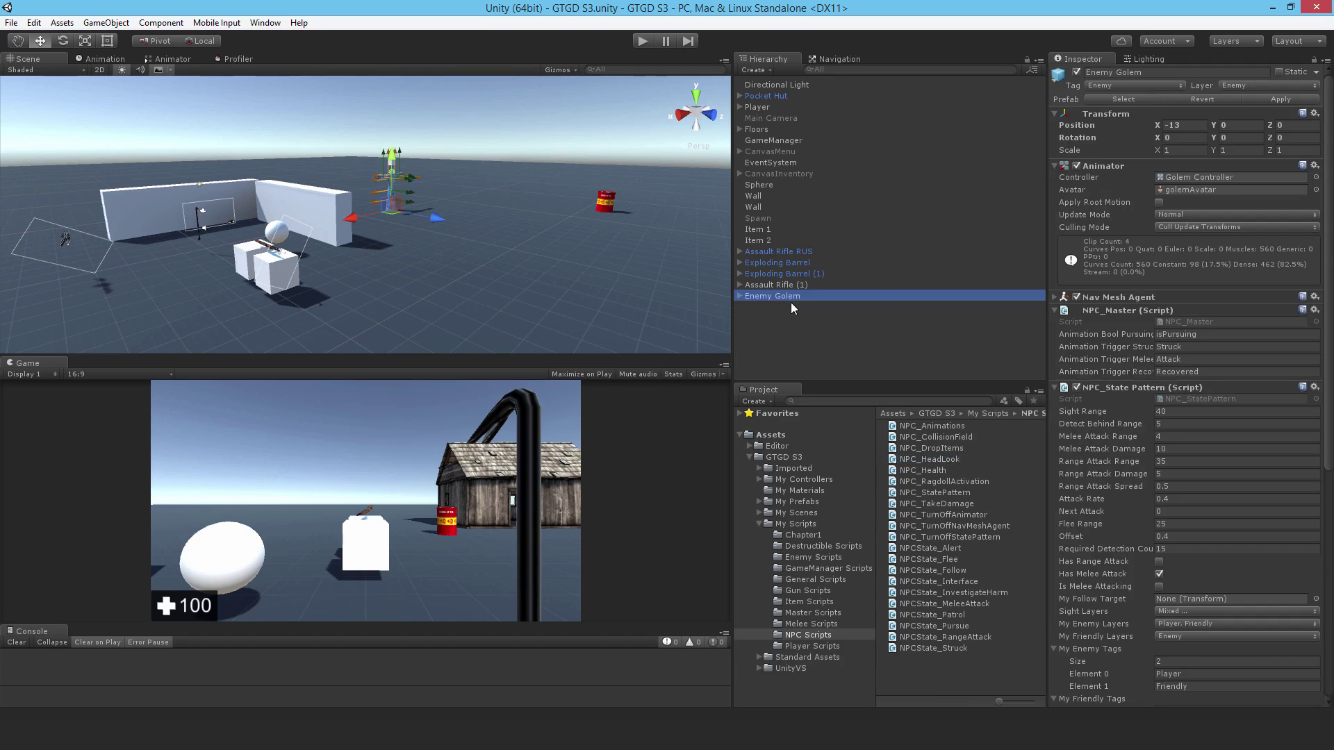
Step: Locate Golem Controller in the Enemy Golem's Inspector and show it in the Animator window
scroll("down", 3)
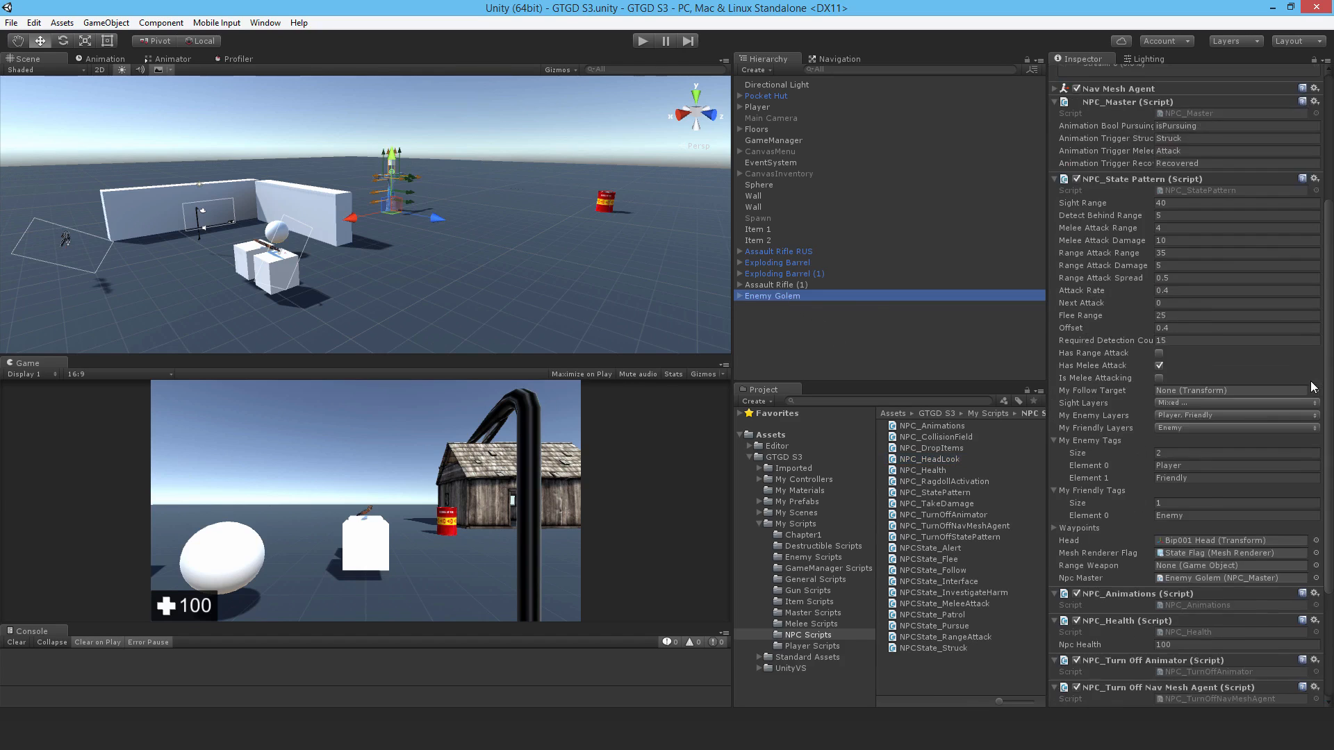
scroll("down", 3)
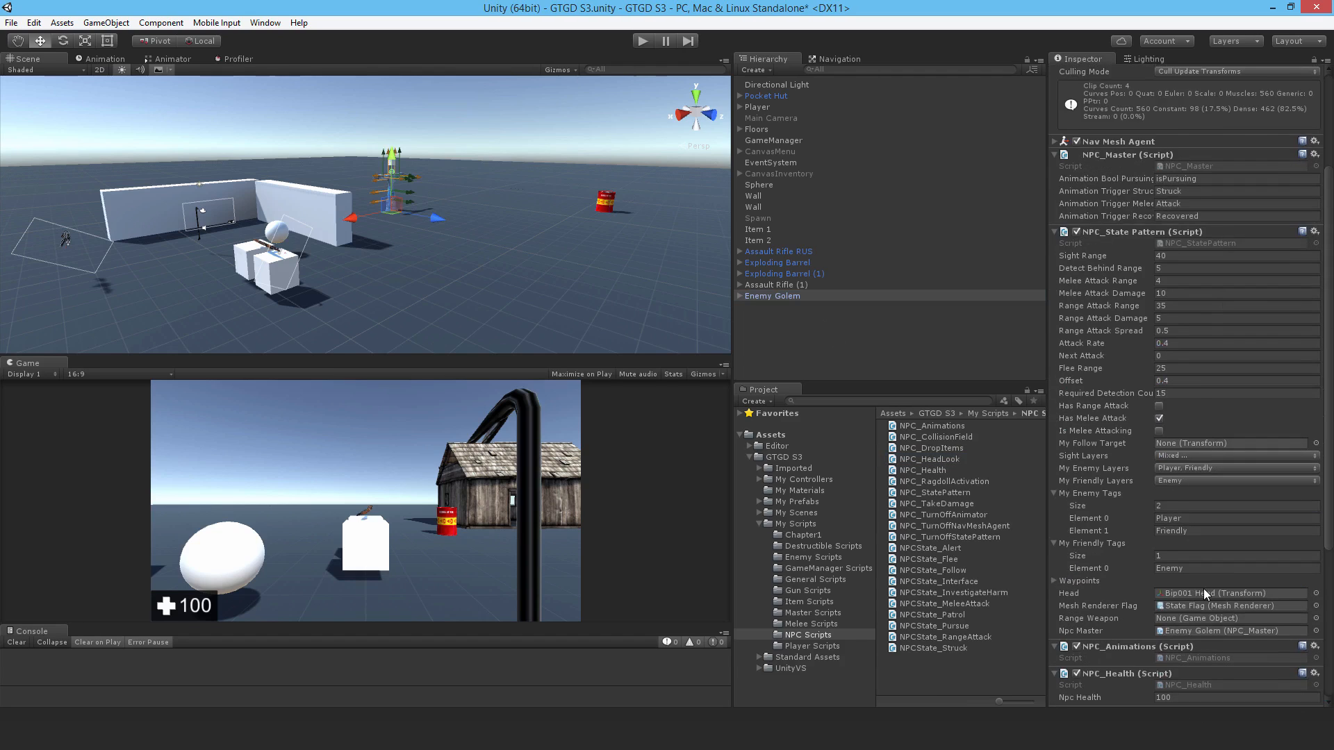
scroll("up", 3)
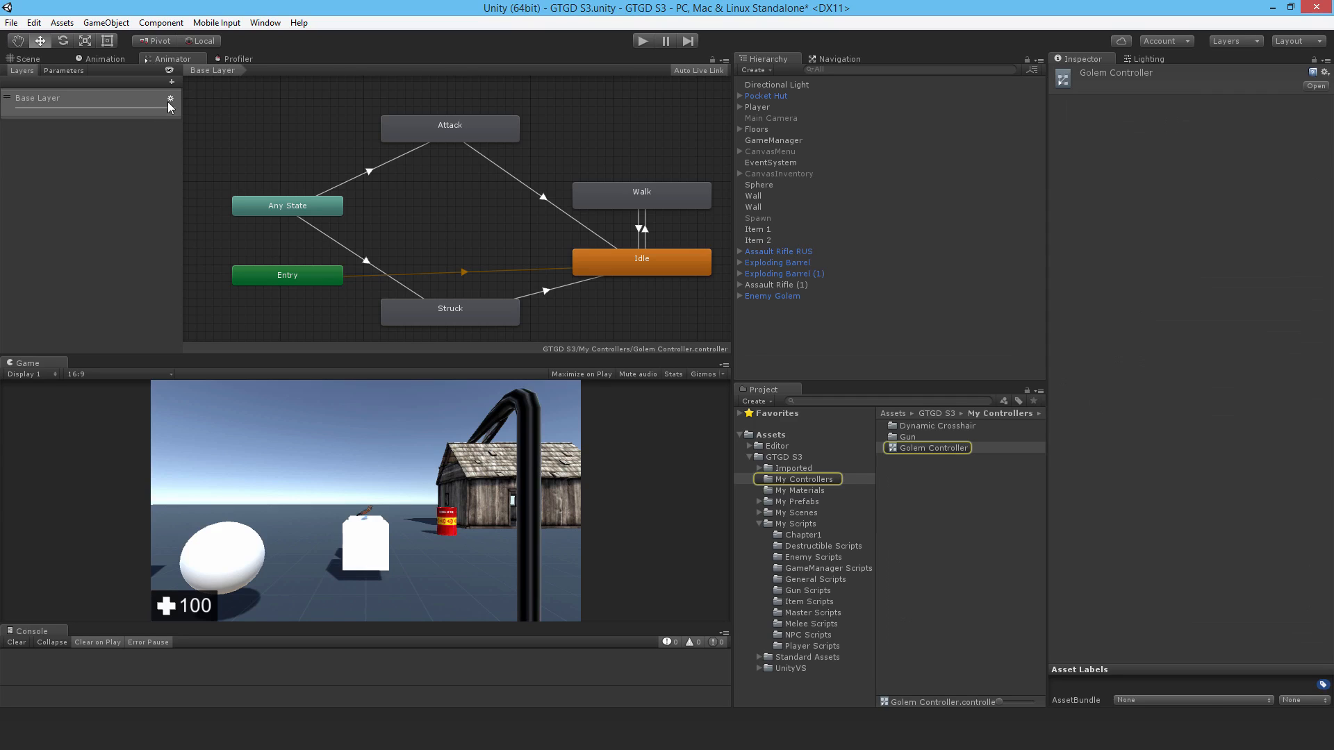
Step: Tick IK Pass on the Base Layer settings, then return to the Scene view
left_click(169, 97)
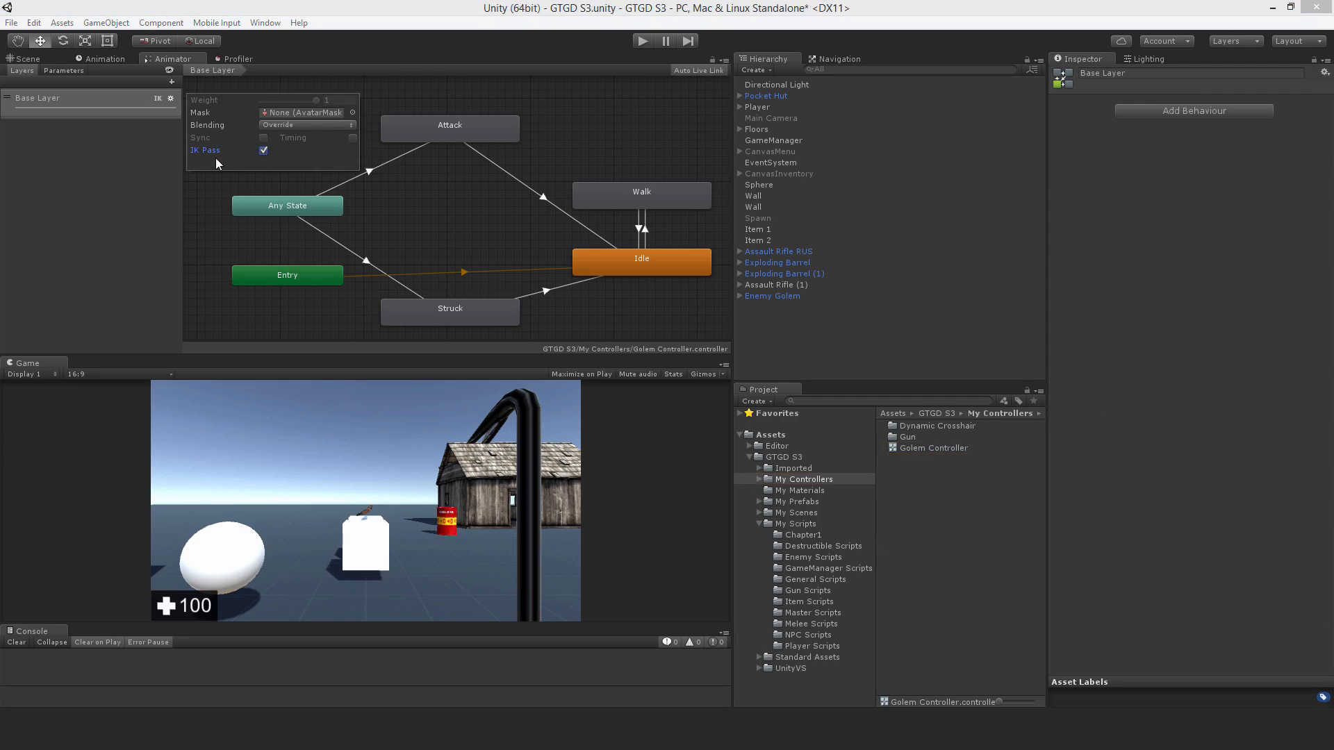
left_click(25, 58)
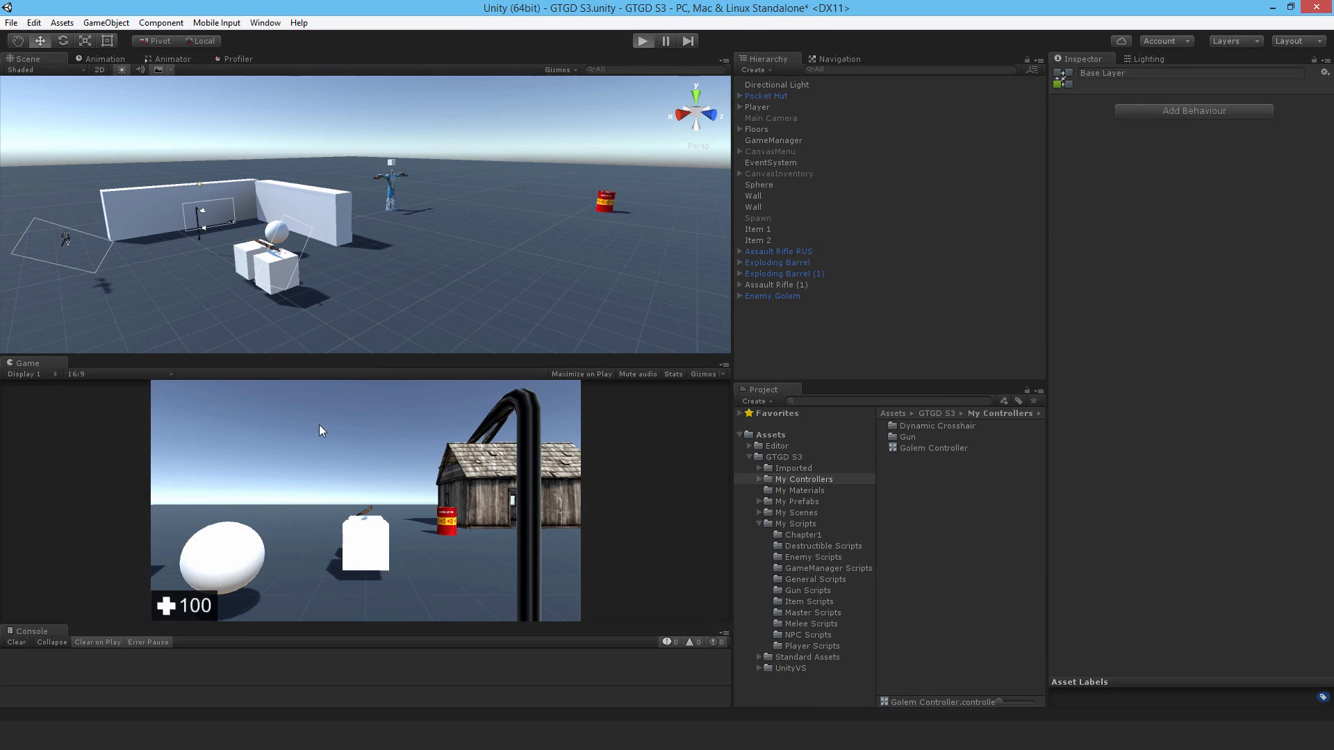
Step: Start Play mode, free the mouse with Escape, and select Enemy Golem in the Hierarchy
left_click(642, 40)
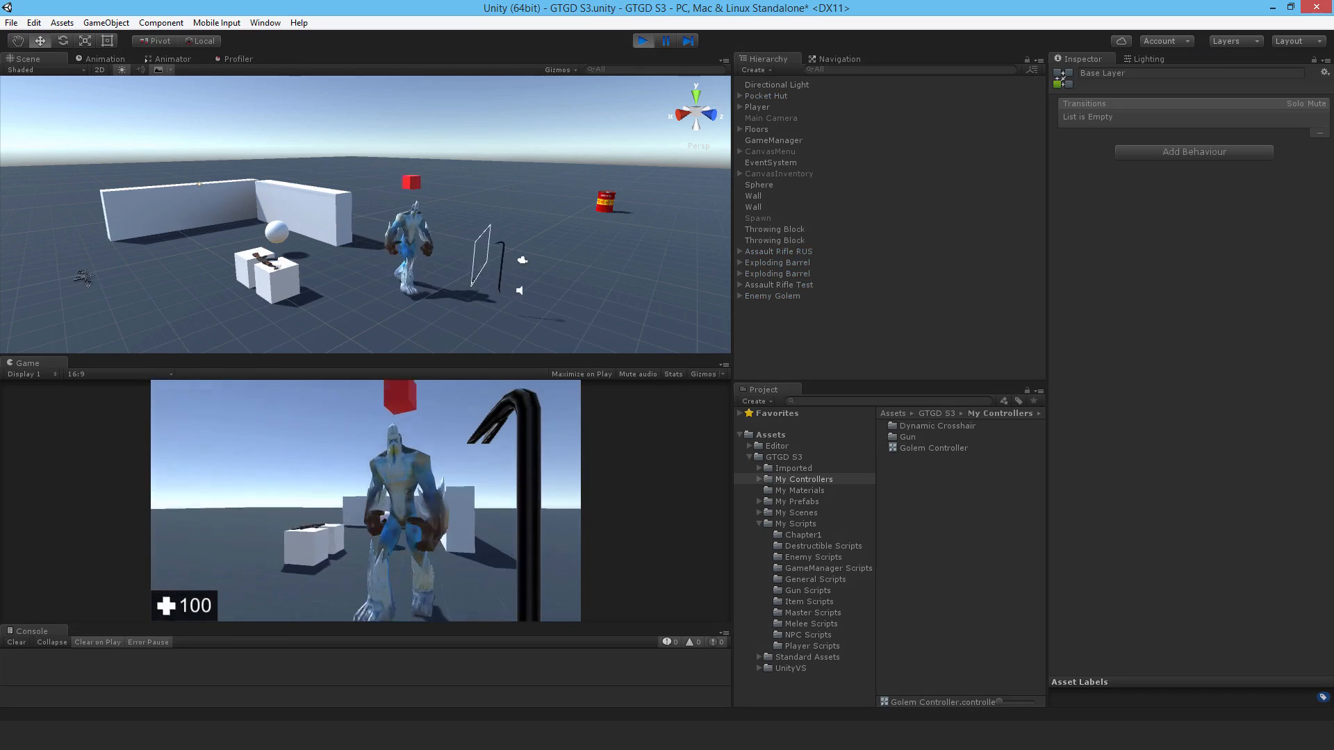
key("escape")
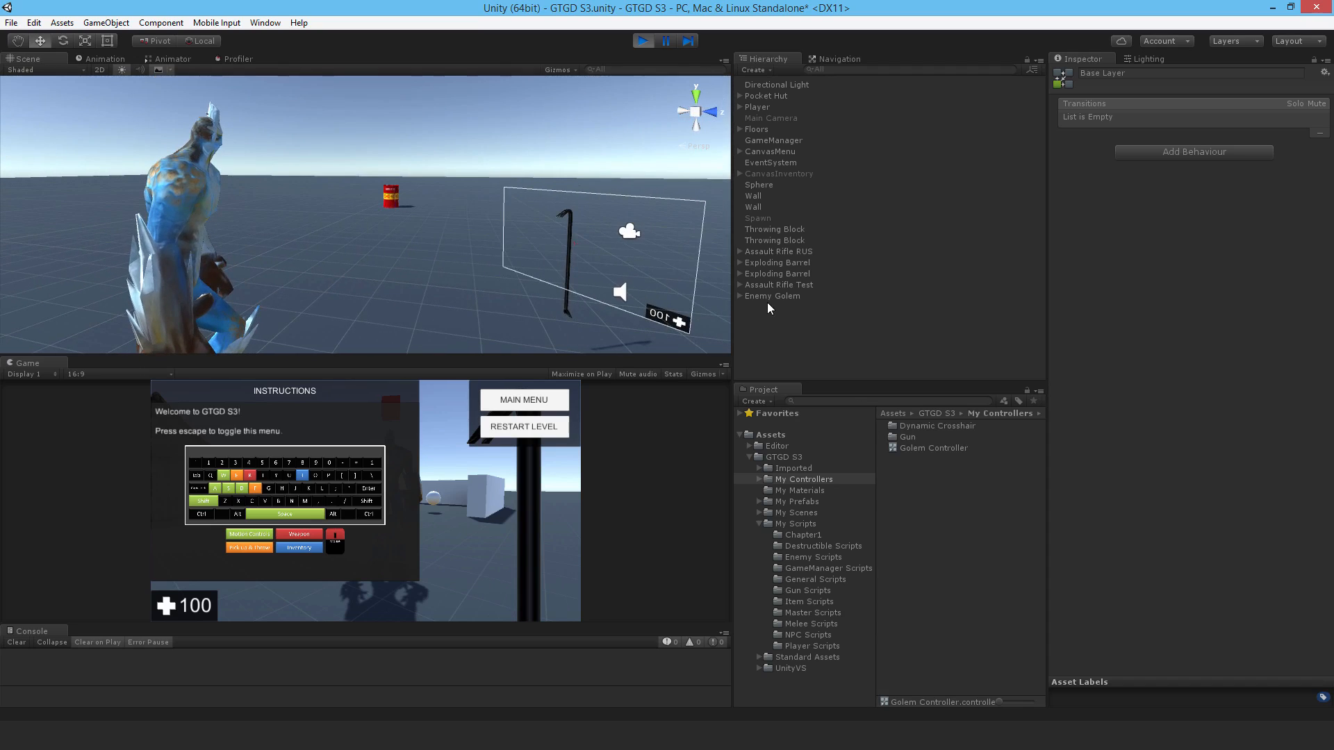
left_click(773, 296)
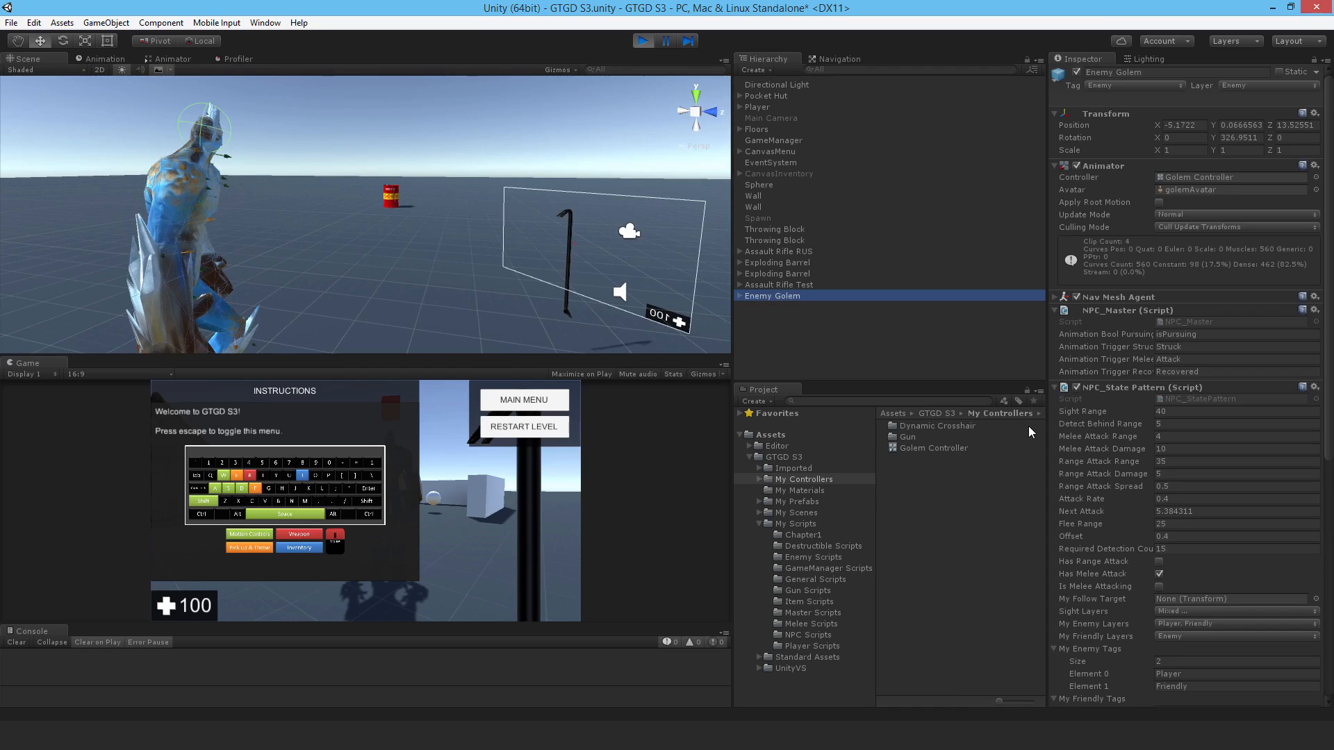
Step: Enable the NPC_Head Look component during play to watch head tracking, then stop Play mode
scroll("down", 3)
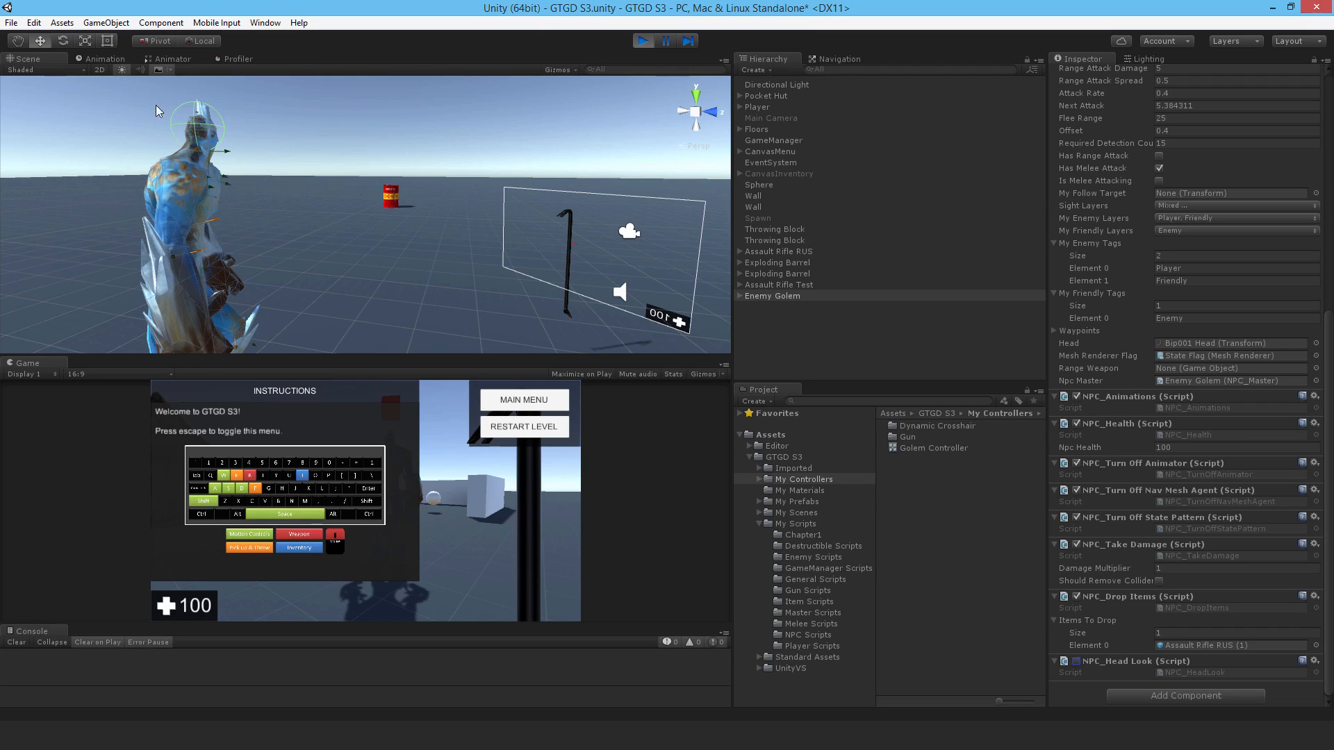
mouse_move(1074, 667)
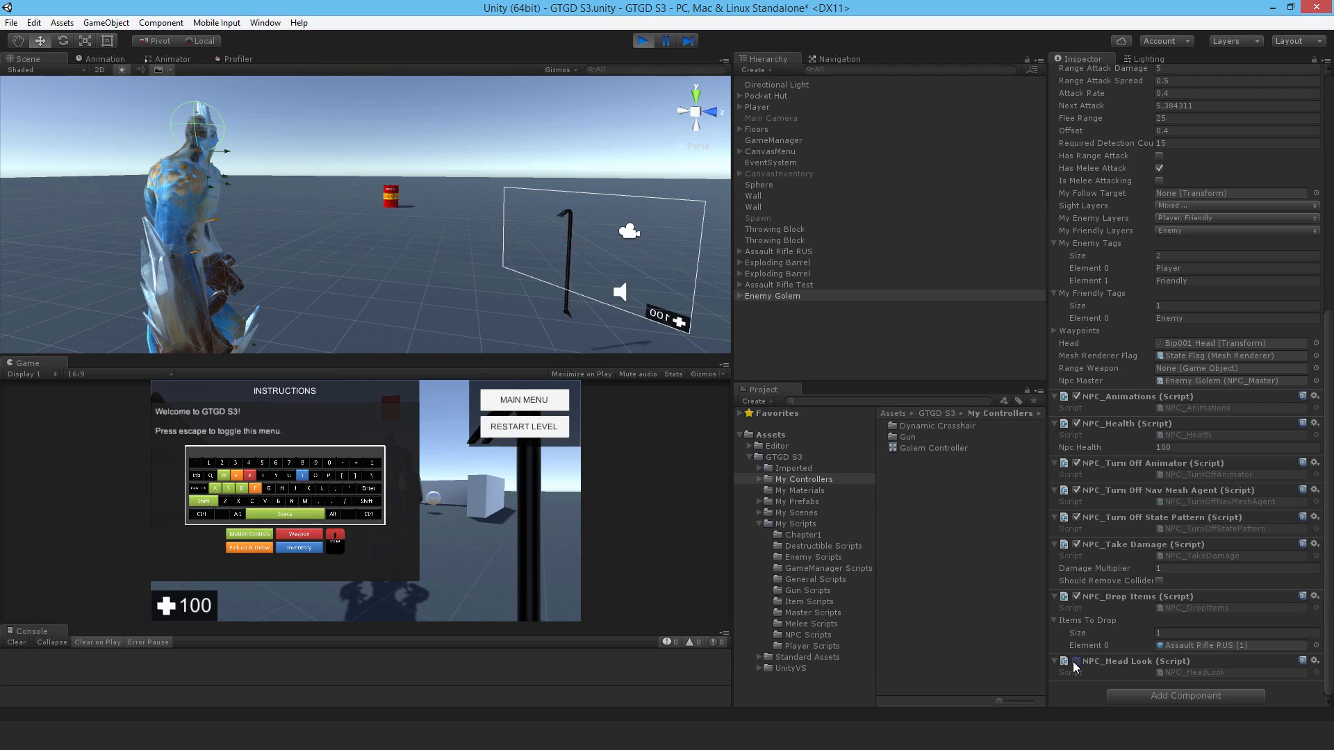
left_click(1072, 661)
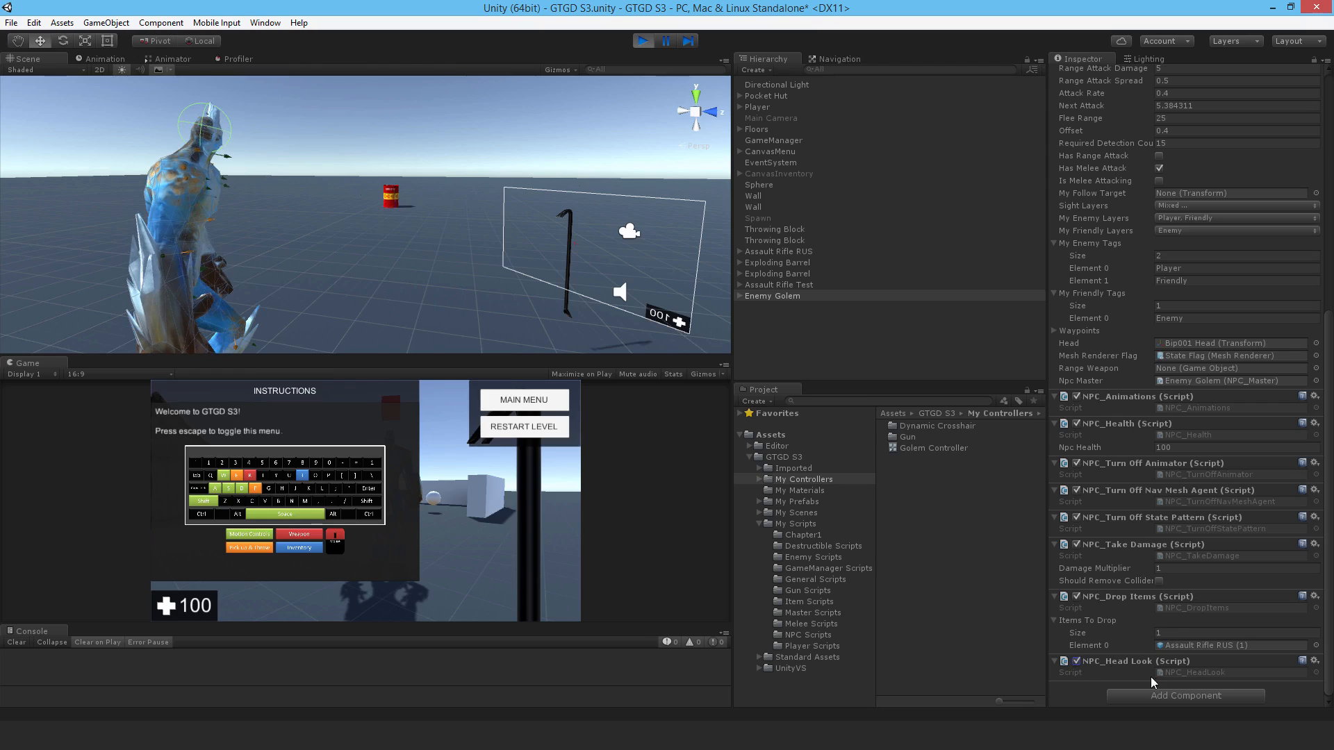
mouse_move(1078, 669)
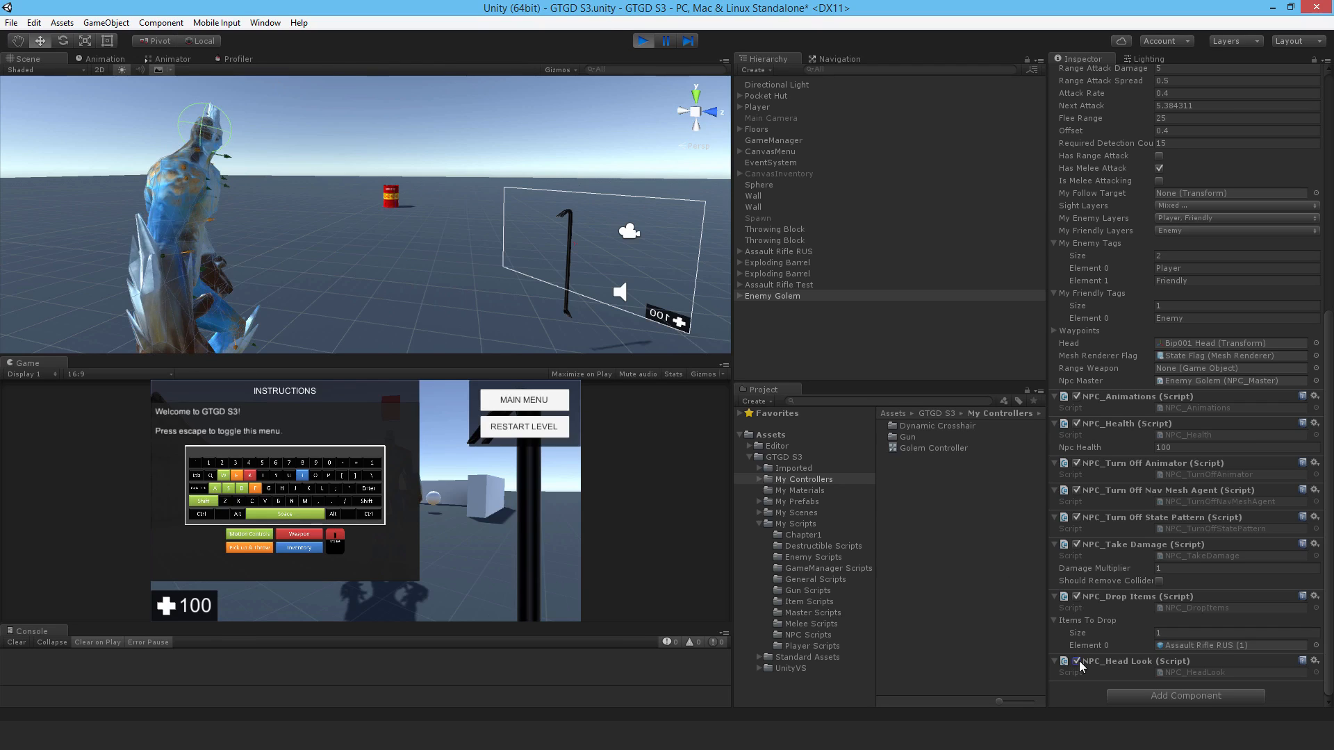
mouse_move(385, 502)
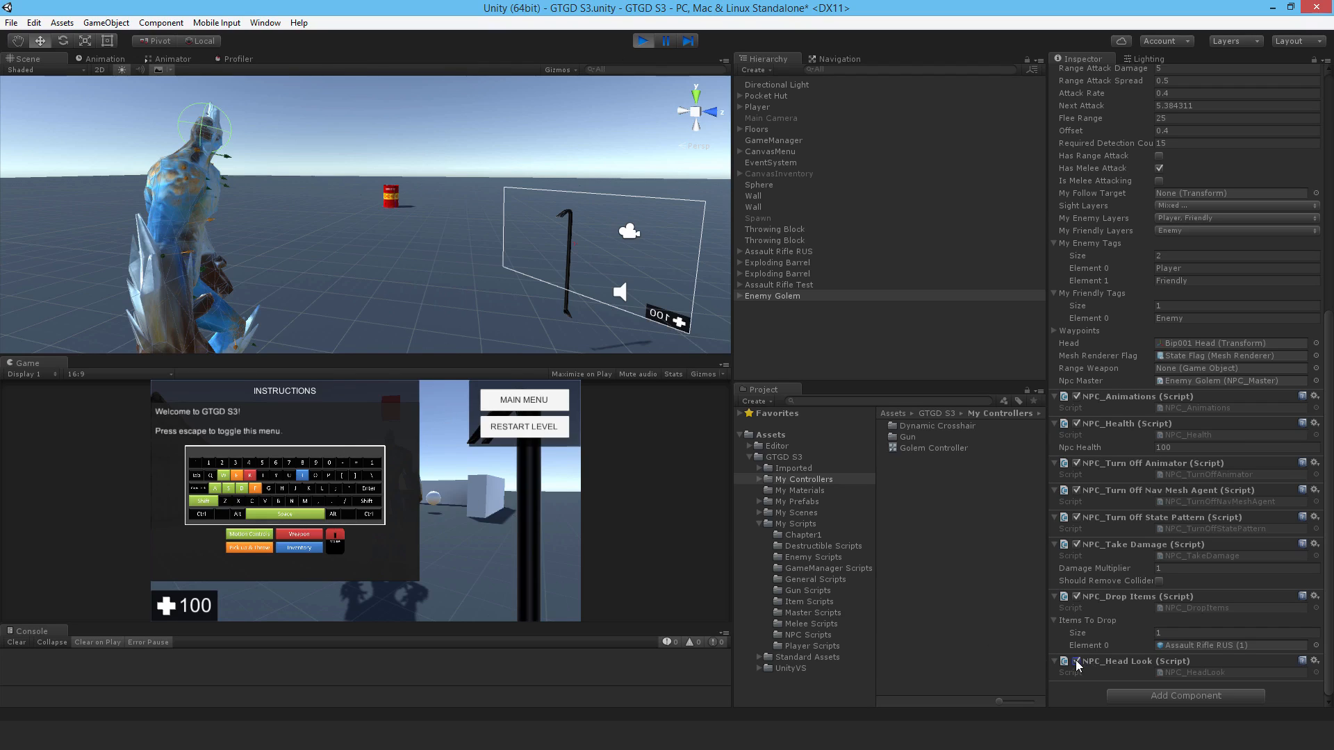
mouse_move(642, 40)
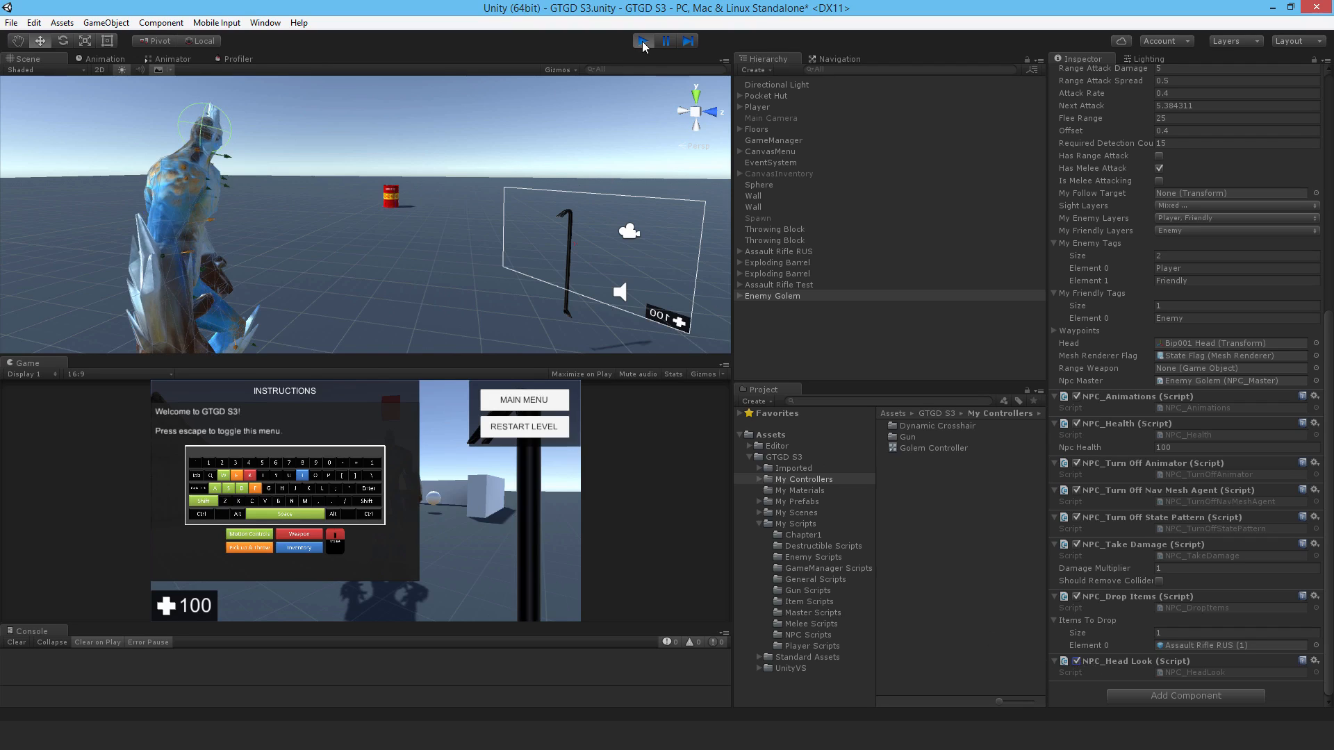
left_click(643, 40)
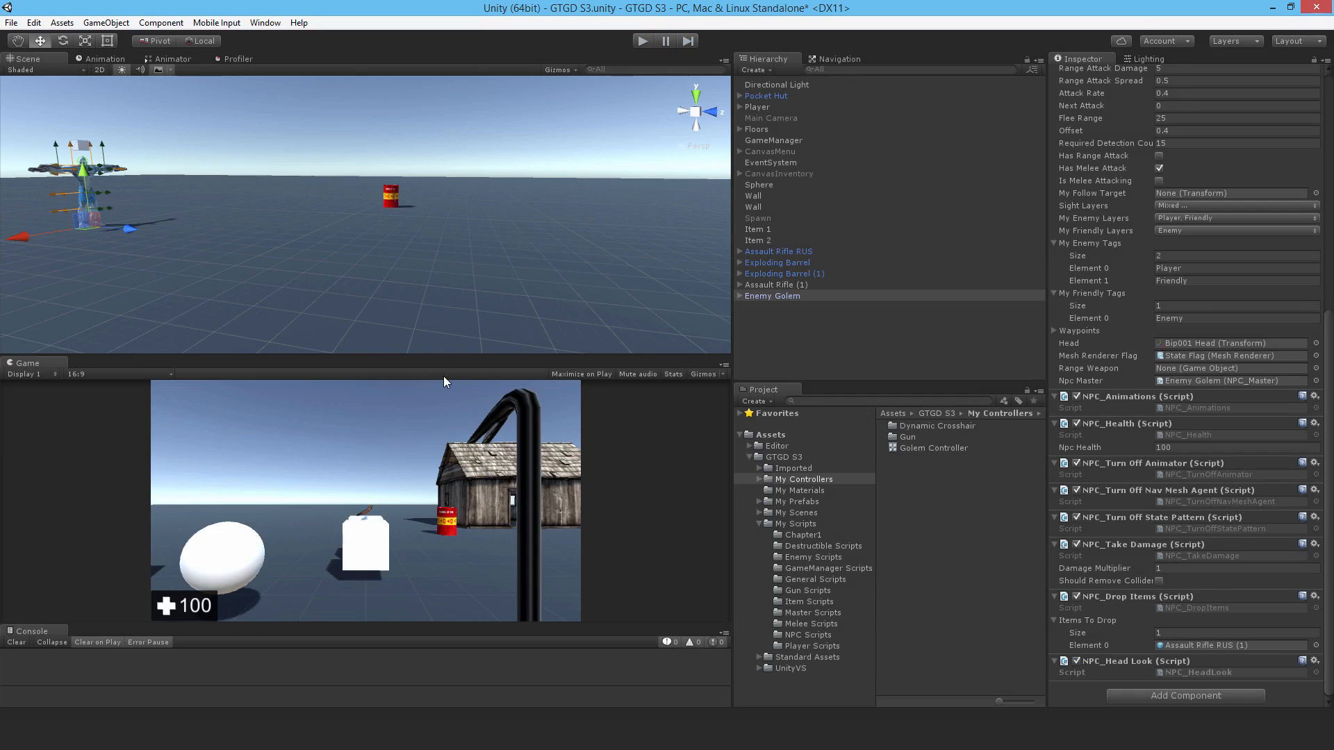